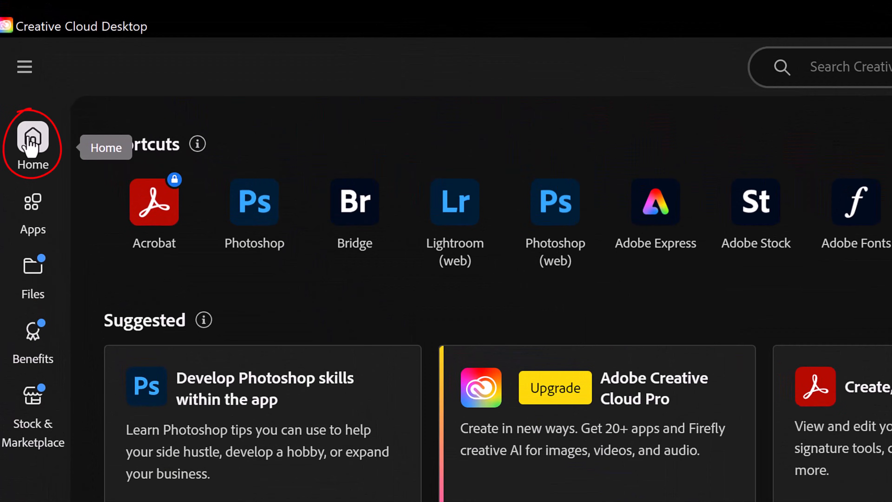
Launch Photoshop (Beta) from the Creative Cloud Desktop beta apps list
{"action": "left_click", "coordinate": [32, 202]}
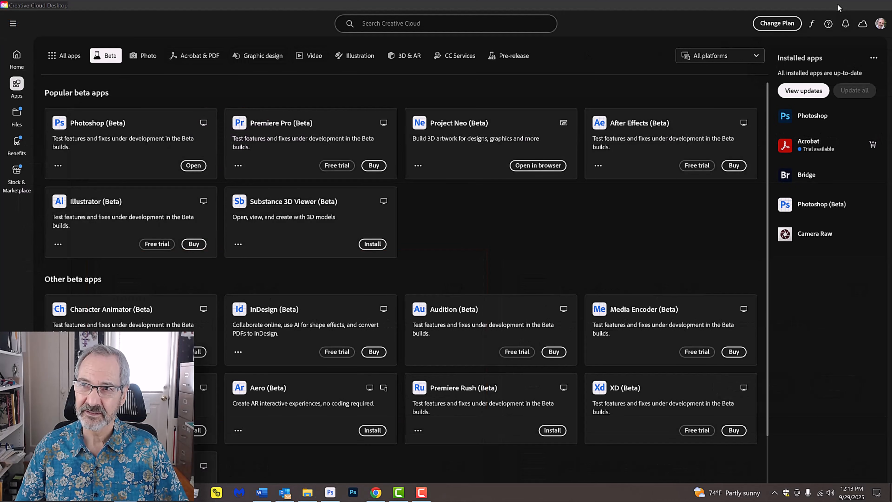
{"action": "left_click", "coordinate": [330, 492]}
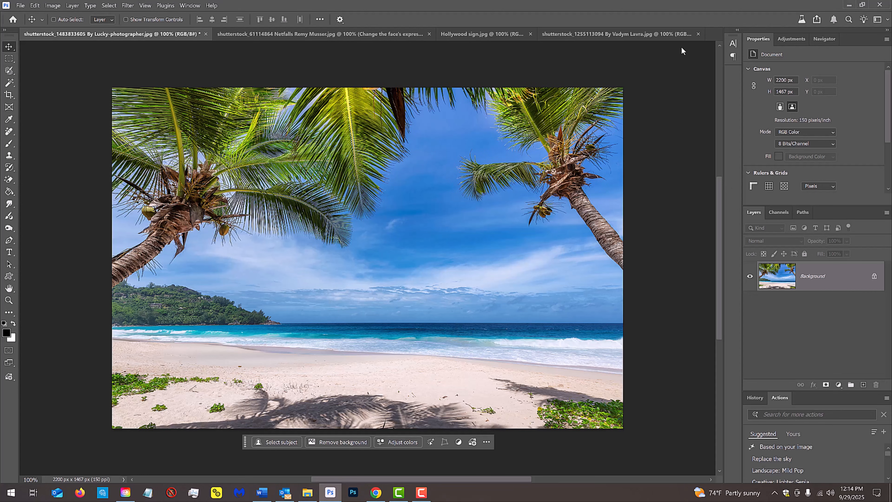
Select the entire beach photo and start a Generative Fill for the Tropical Smoothies shack
{"action": "key", "text": "ctrl+a"}
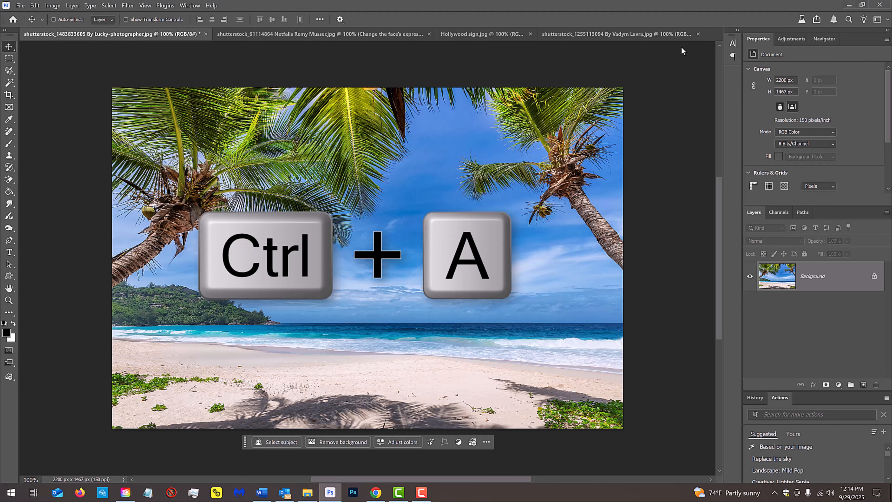
{"action": "key", "text": "ctrl+a"}
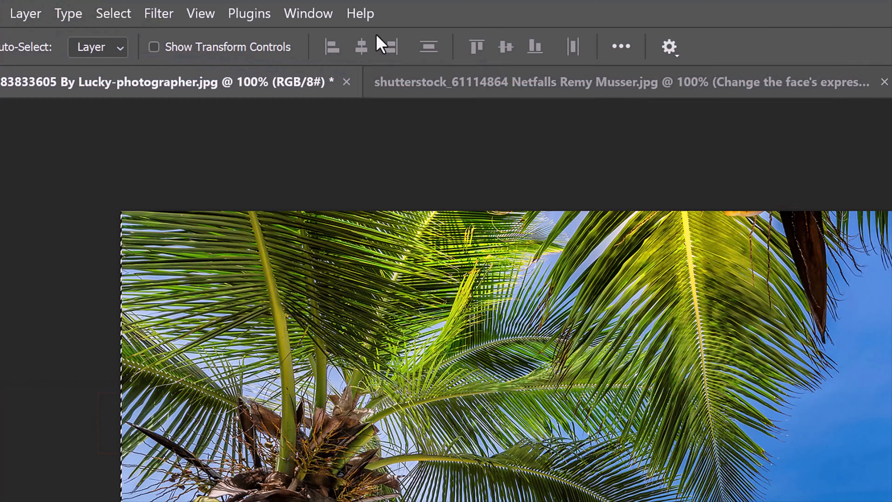
{"action": "left_click", "coordinate": [307, 13]}
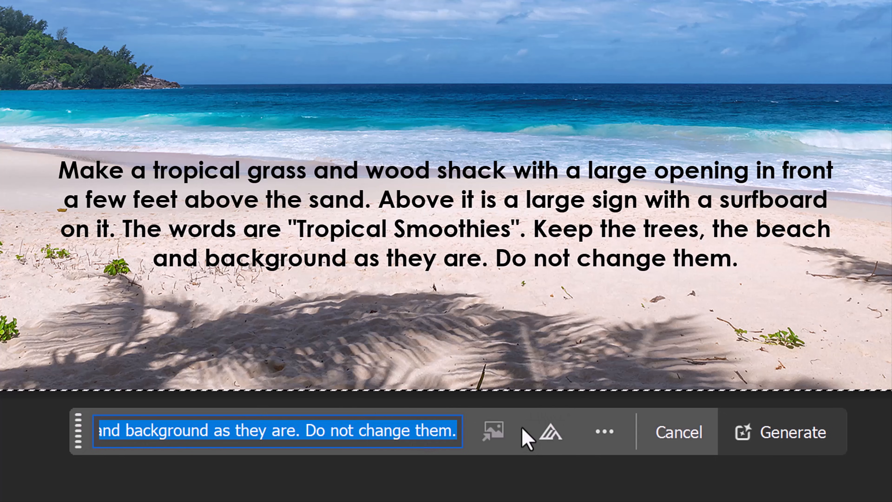
{"action": "mouse_move", "coordinate": [520, 444]}
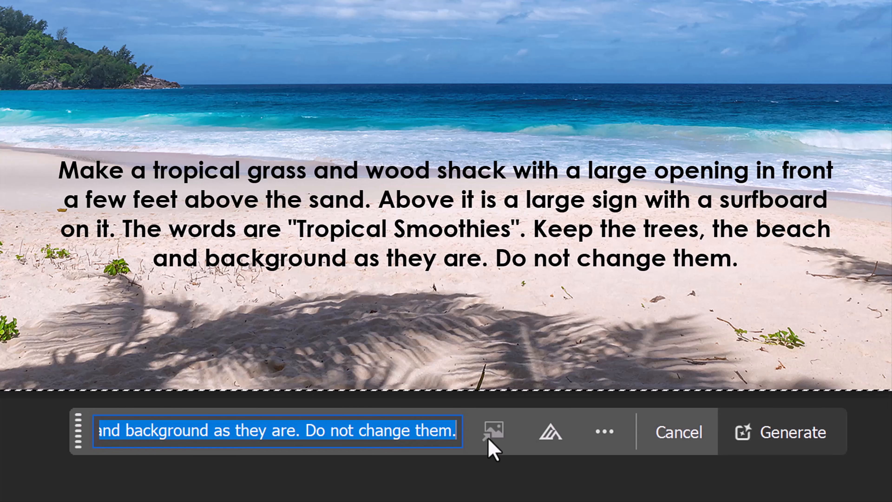
Generate the shack from the prompt using the Gemini 2.5 (Nano Banana) model
{"action": "left_click", "coordinate": [550, 431]}
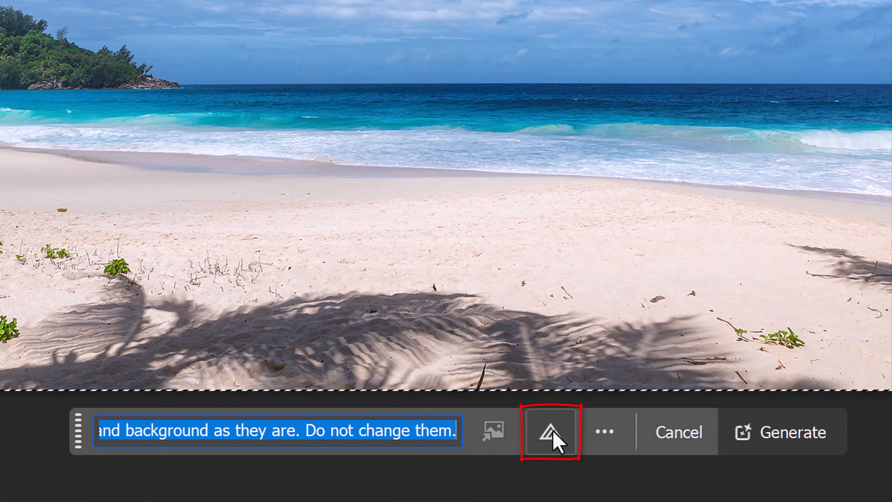
{"action": "left_click", "coordinate": [550, 431]}
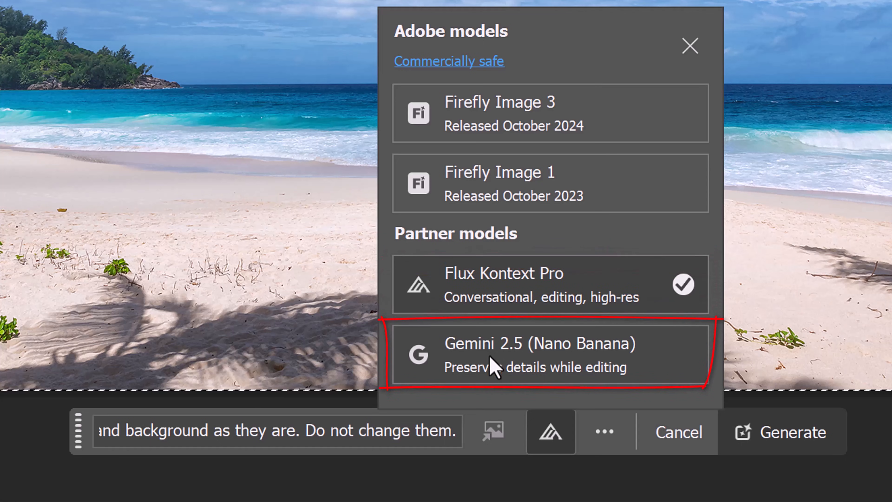
{"action": "left_click", "coordinate": [540, 343]}
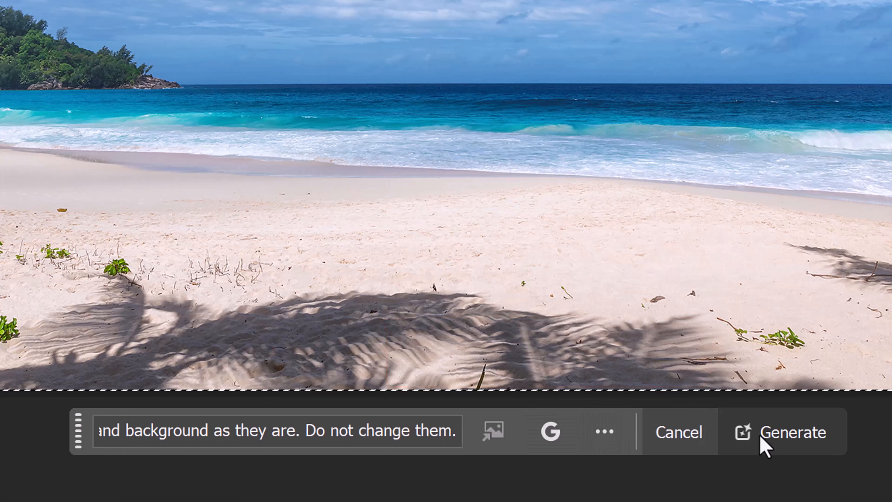
{"action": "left_click", "coordinate": [793, 432]}
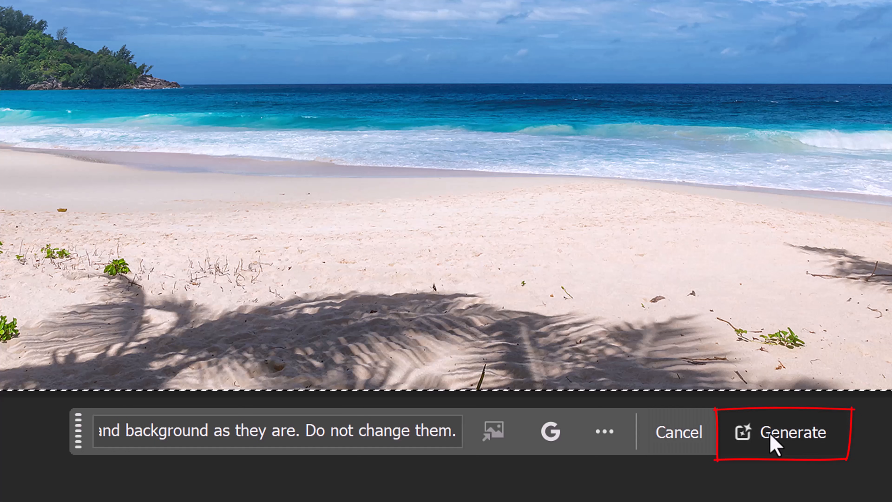
{"action": "left_click", "coordinate": [792, 432]}
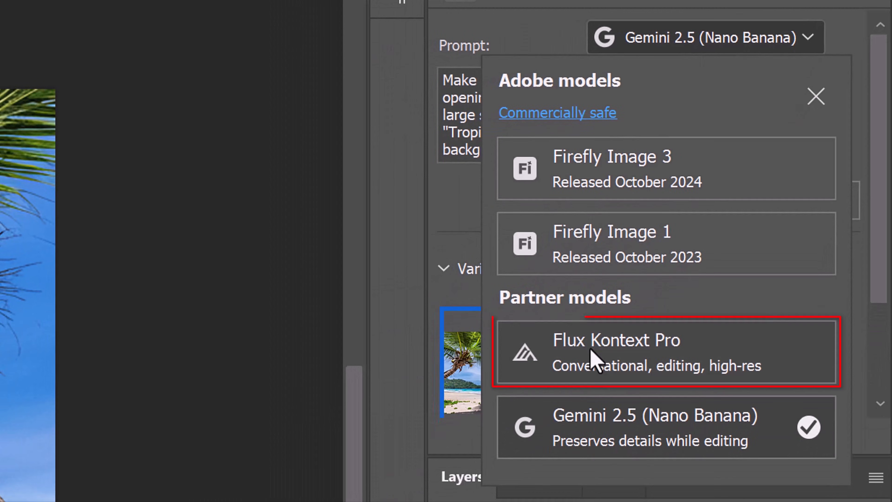
Generate a second shack variation with the Flux Kontext Pro model
{"action": "left_click", "coordinate": [616, 352]}
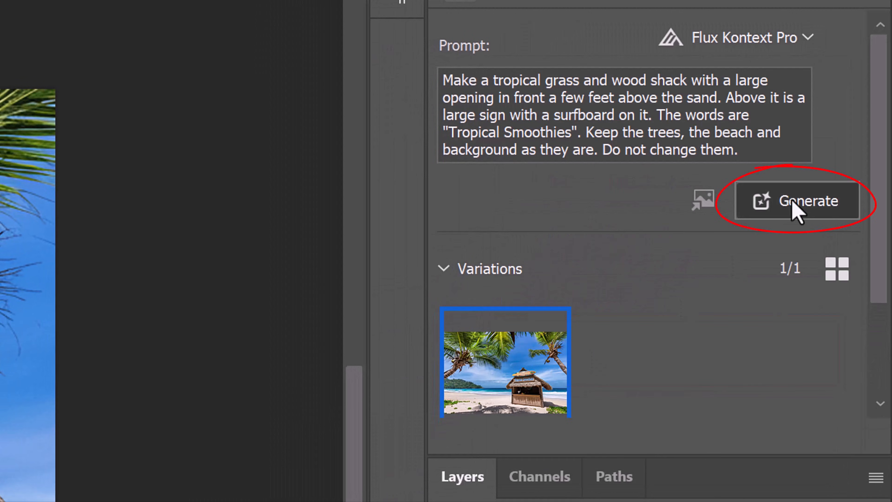
{"action": "left_click", "coordinate": [798, 201]}
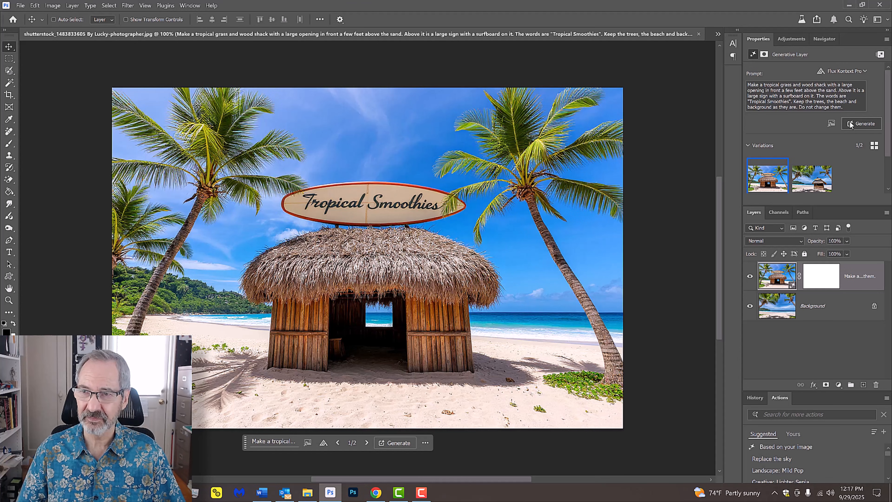
Make the second stock photo document (shutterstock_61114864…) active
{"action": "left_click", "coordinate": [812, 176]}
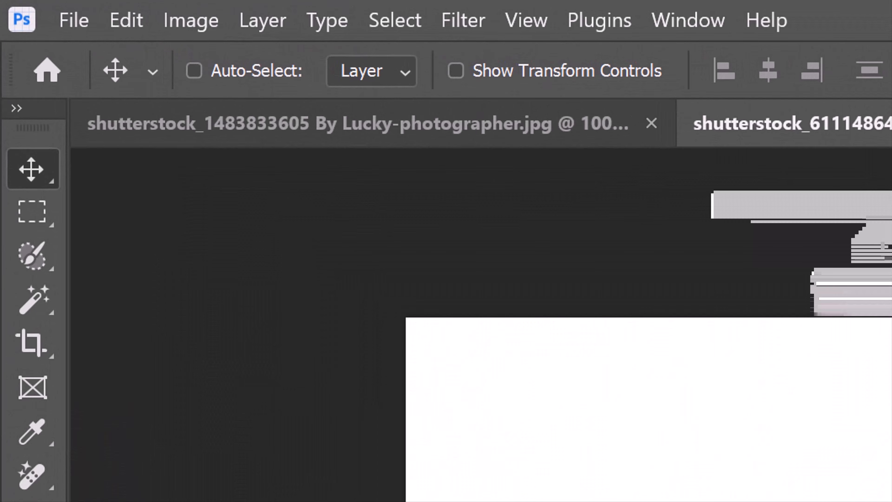
Brush-select the singer's face and start a Generative Fill on it
{"action": "left_click", "coordinate": [33, 256]}
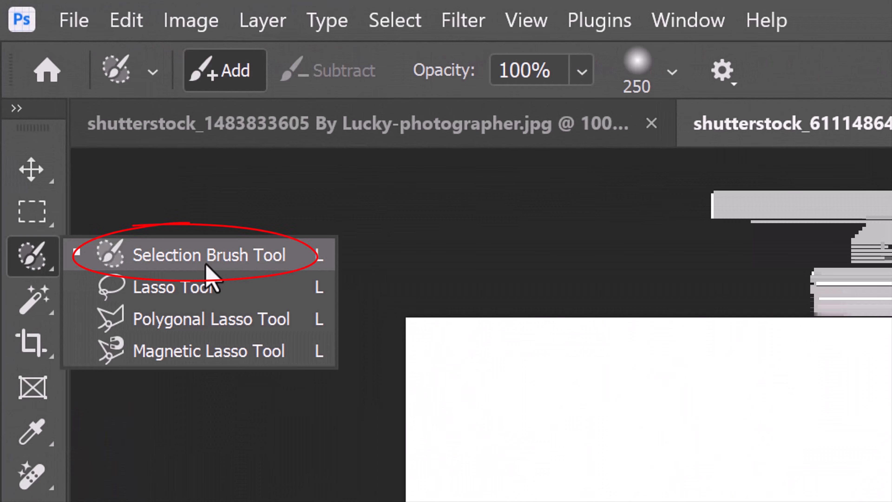
{"action": "left_click", "coordinate": [672, 70]}
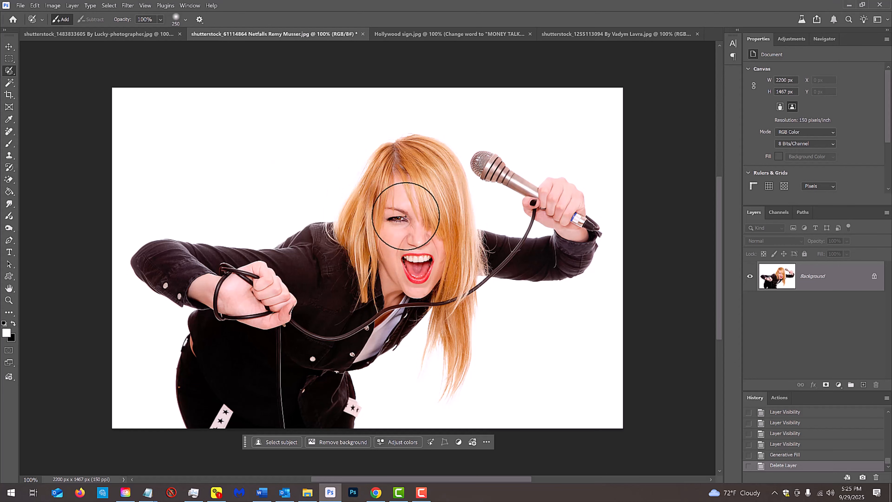
{"action": "left_click_drag", "start_coordinate": [404, 216], "coordinate": [387, 230]}
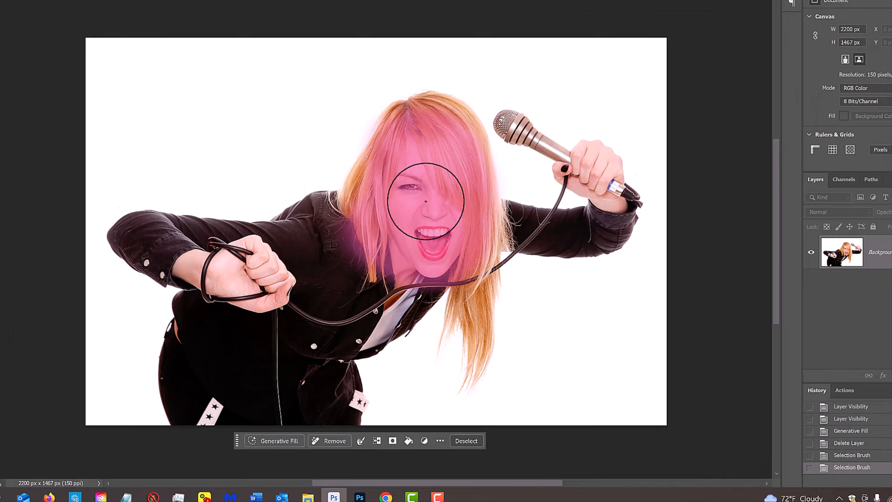
{"action": "left_click", "coordinate": [278, 440]}
{"action": "type", "text": "Change th"}
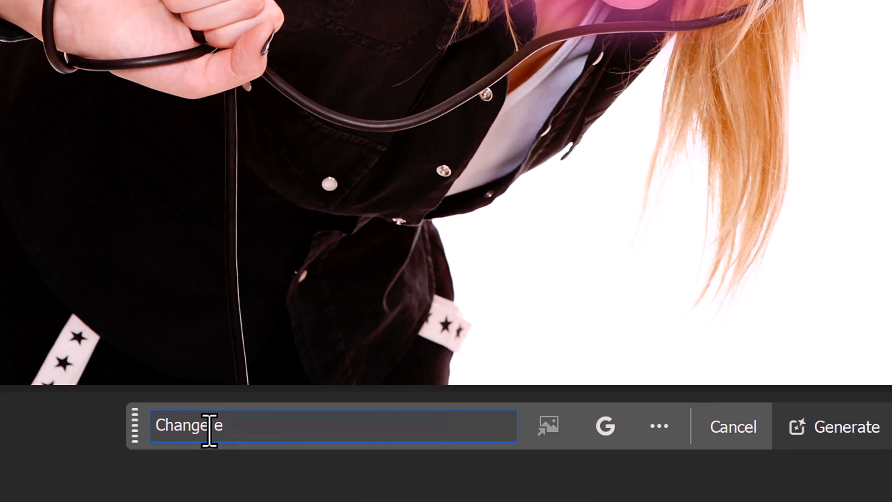
Generate 'Change expression to surprise' on her face with Gemini 2.5
{"action": "type", "text": "ecxpression"}
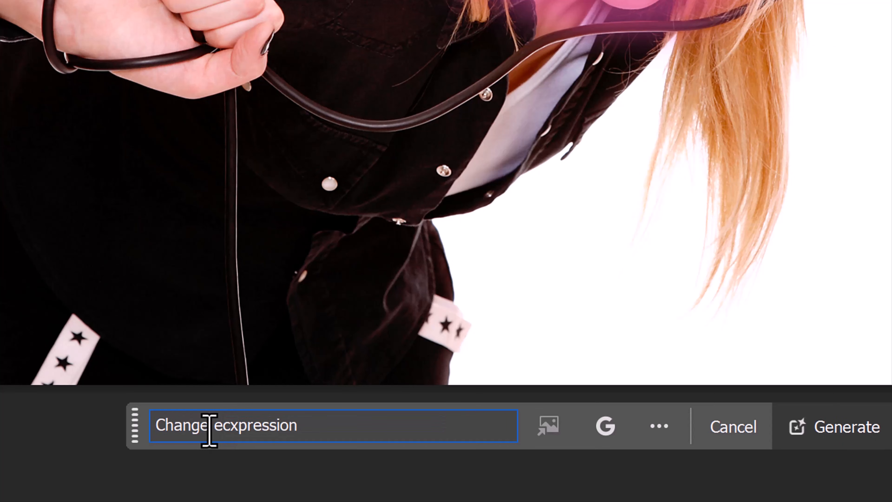
{"action": "type", "text": "to surprise."}
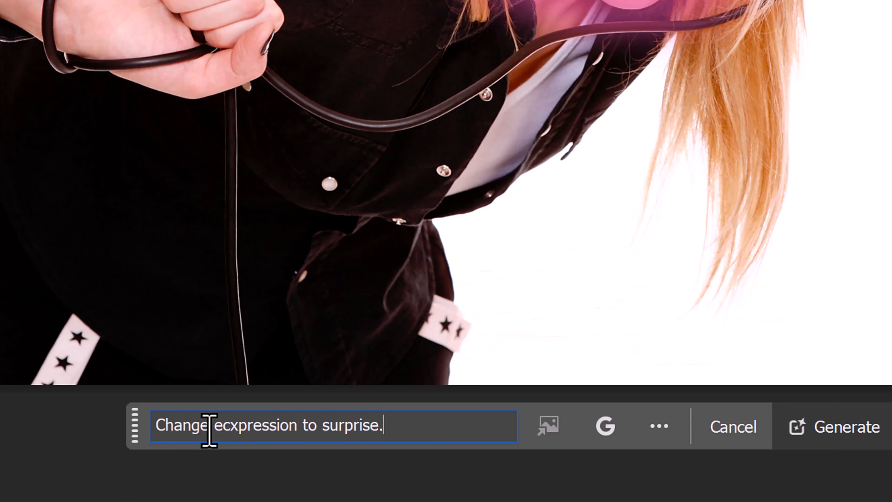
{"action": "left_click", "coordinate": [605, 426]}
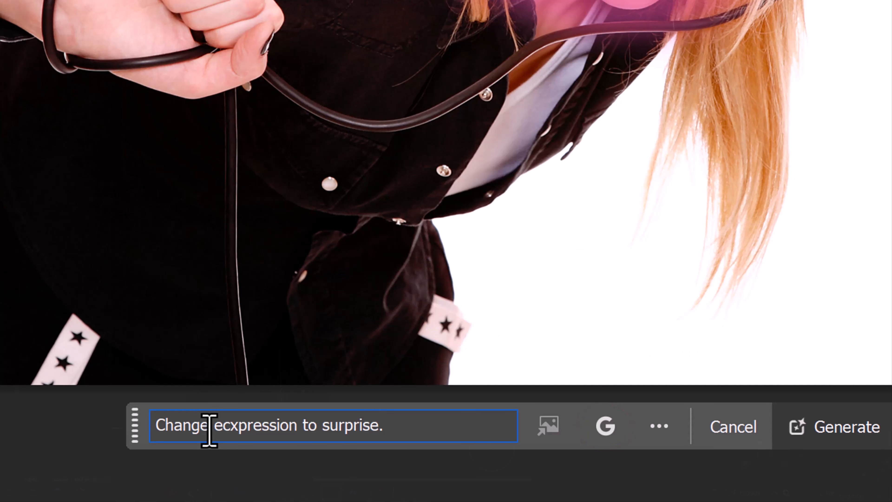
{"action": "left_click", "coordinate": [846, 426]}
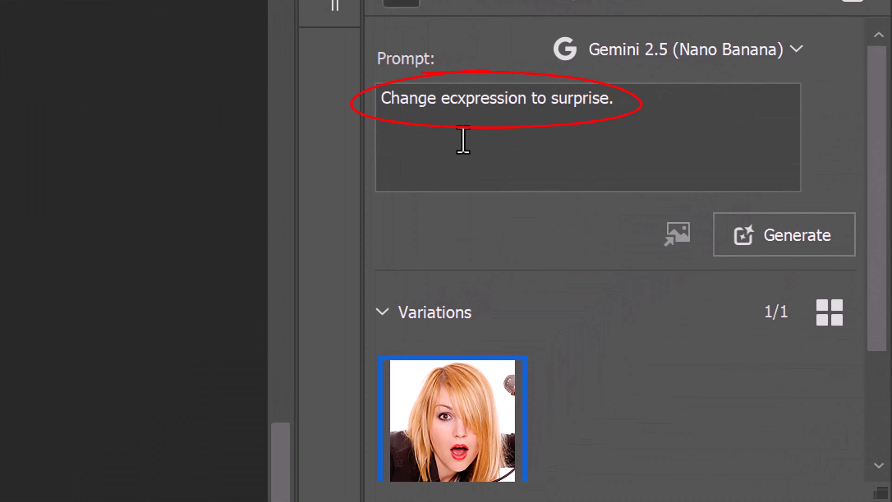
Generate a second surprised-expression variation with Flux Kontext Pro
{"action": "left_click", "coordinate": [678, 48]}
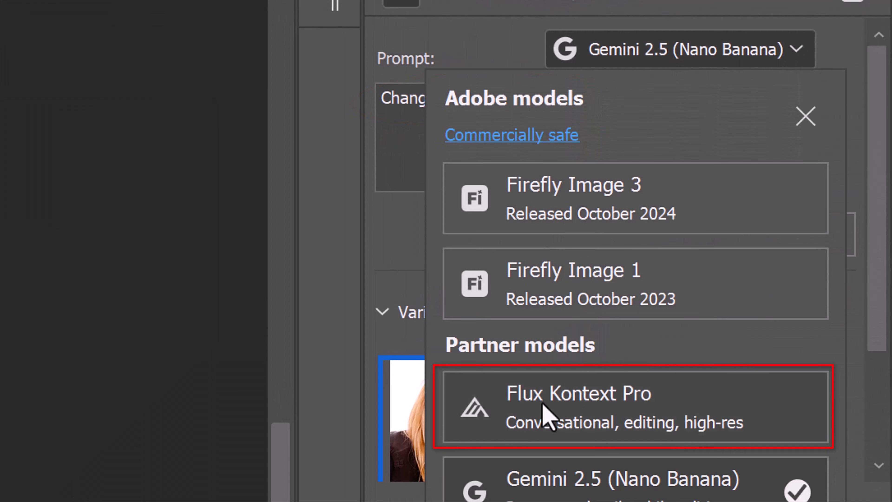
{"action": "left_click", "coordinate": [578, 393]}
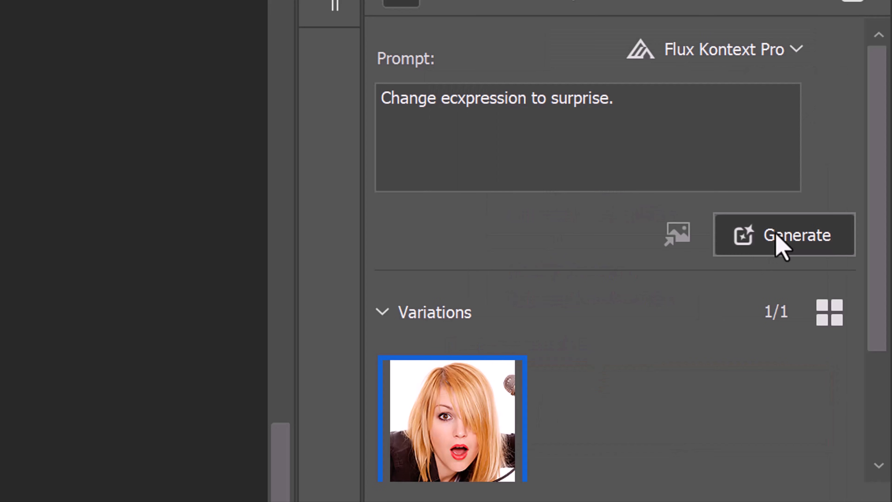
{"action": "left_click", "coordinate": [784, 234]}
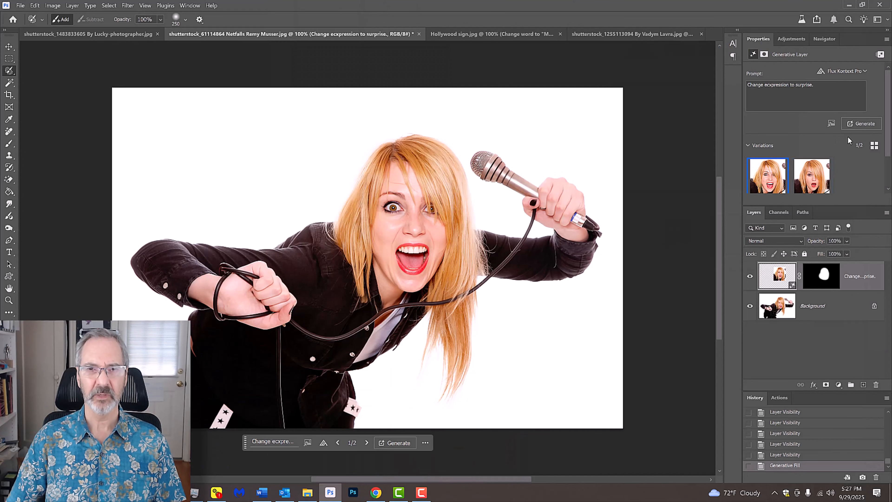
Compare the Flux and Gemini face variations, then move to the winter park document
{"action": "left_click", "coordinate": [812, 175]}
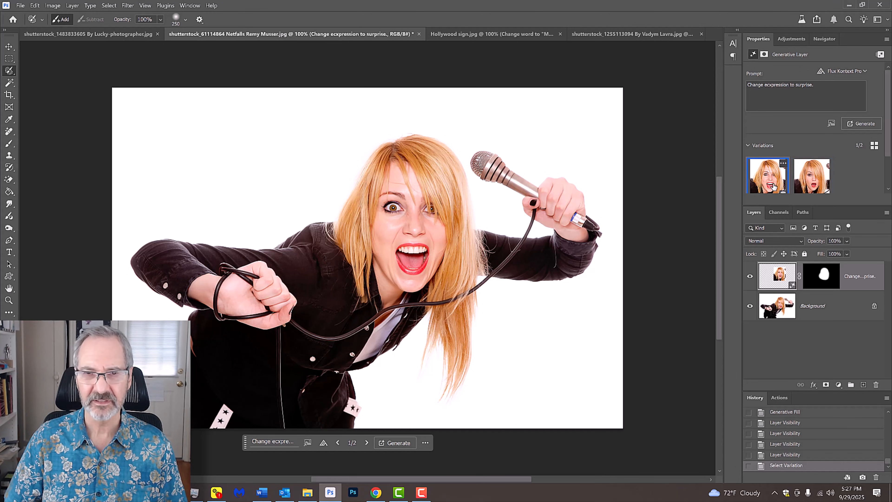
{"action": "left_click", "coordinate": [811, 175]}
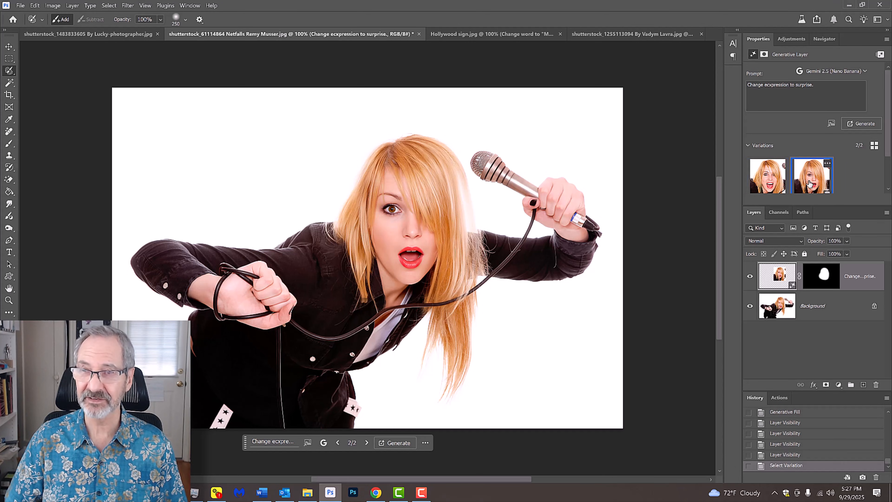
{"action": "left_click", "coordinate": [461, 33]}
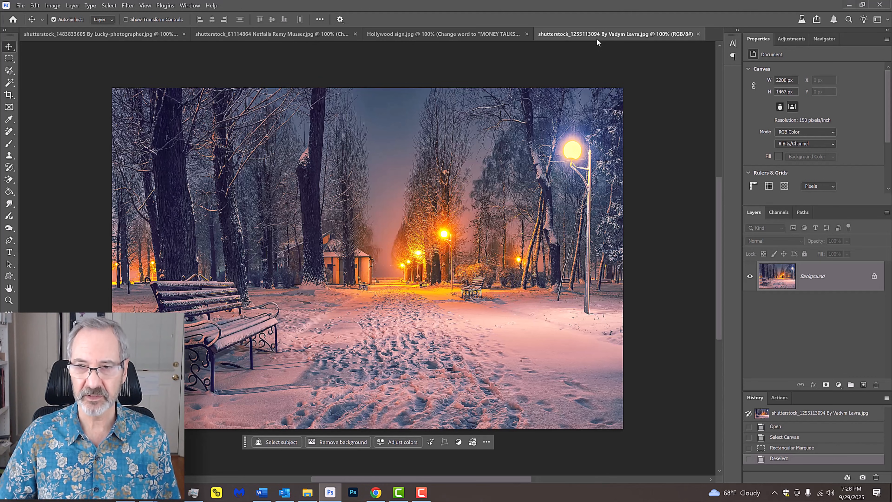
Select the whole winter park and generate 'Change season to summer' with Gemini 2.5
{"action": "key", "text": "Ctrl+a"}
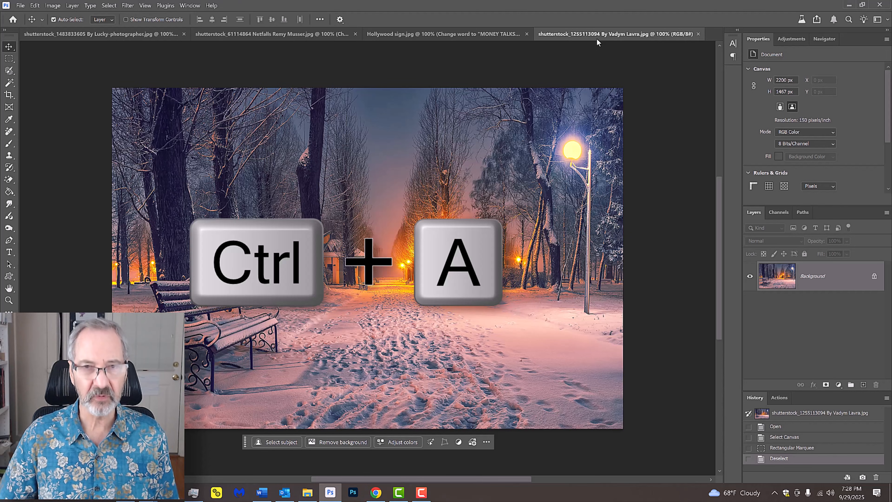
{"action": "key", "text": "ctrl+a"}
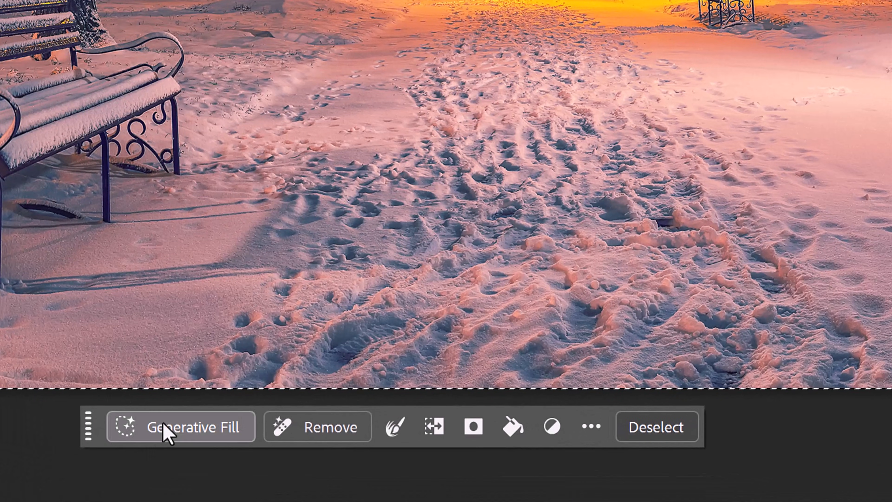
{"action": "type", "text": "Change season to summer"}
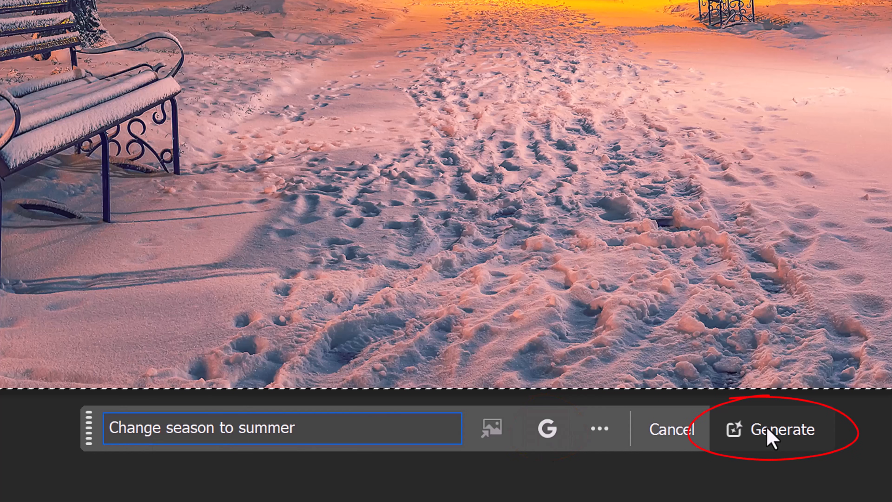
{"action": "left_click", "coordinate": [783, 429]}
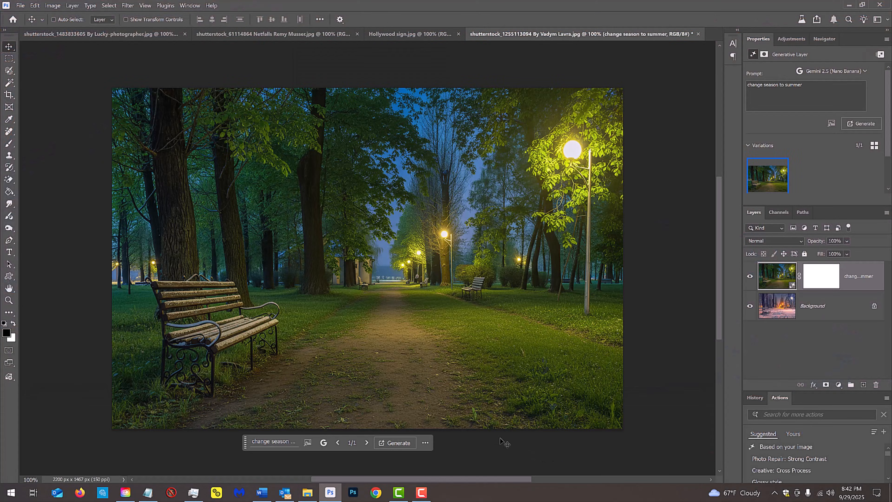
{"action": "left_click", "coordinate": [848, 71]}
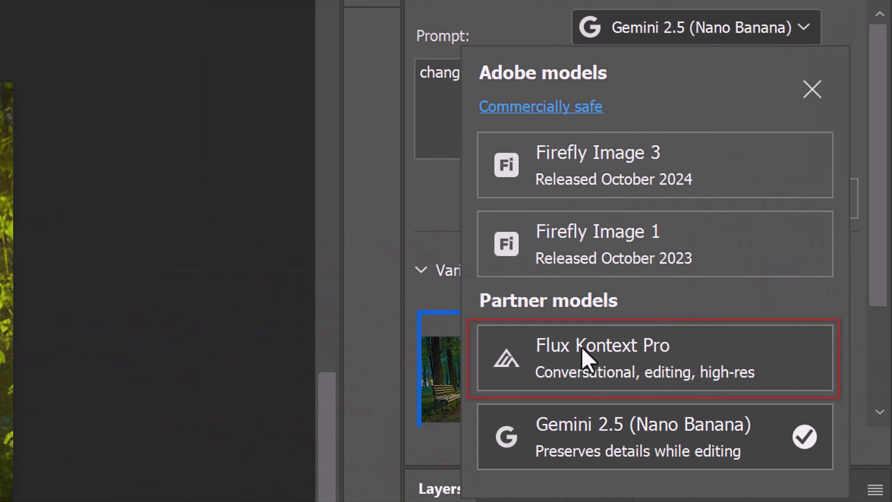
Generate a Flux Kontext Pro summer park and compare it against the Gemini version
{"action": "left_click", "coordinate": [602, 344]}
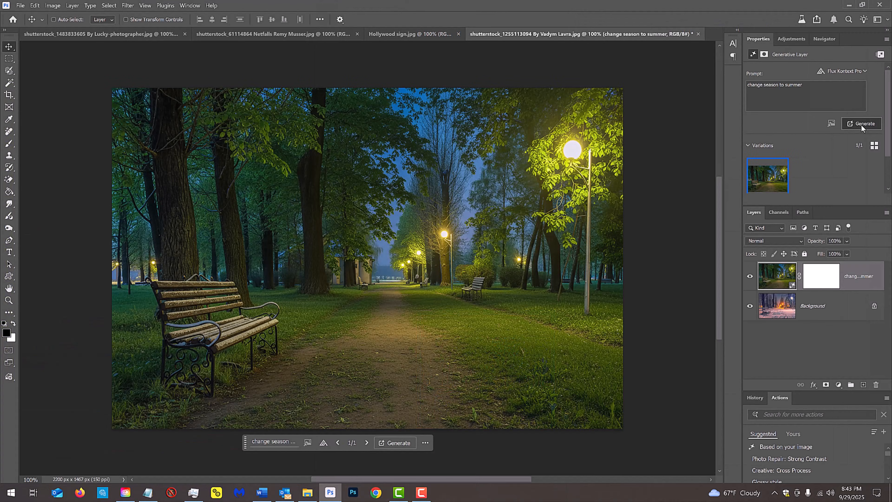
{"action": "left_click", "coordinate": [862, 124]}
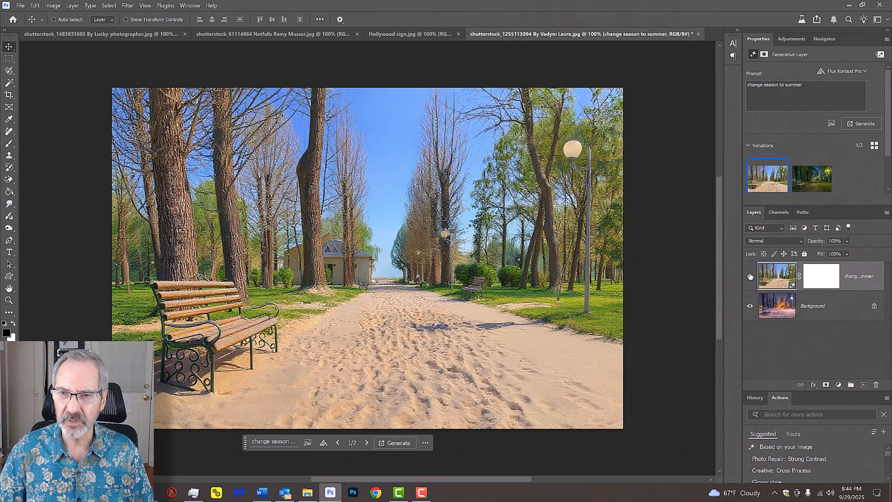
{"action": "left_click", "coordinate": [813, 177]}
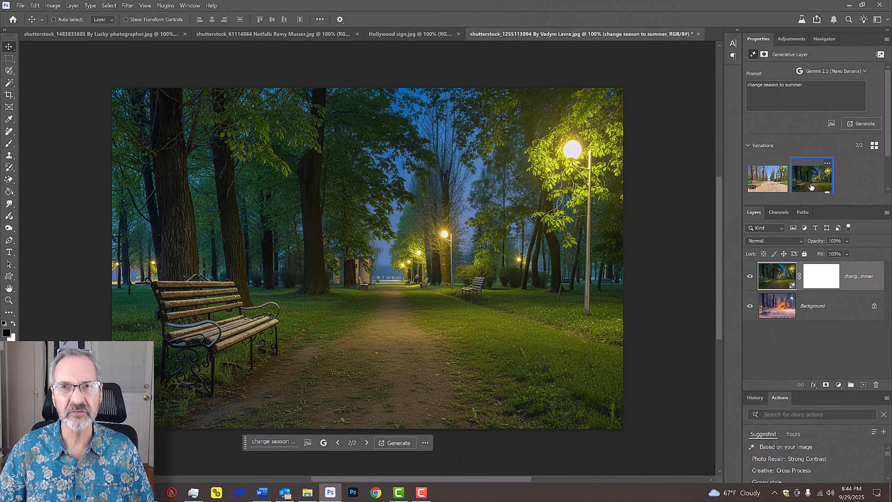